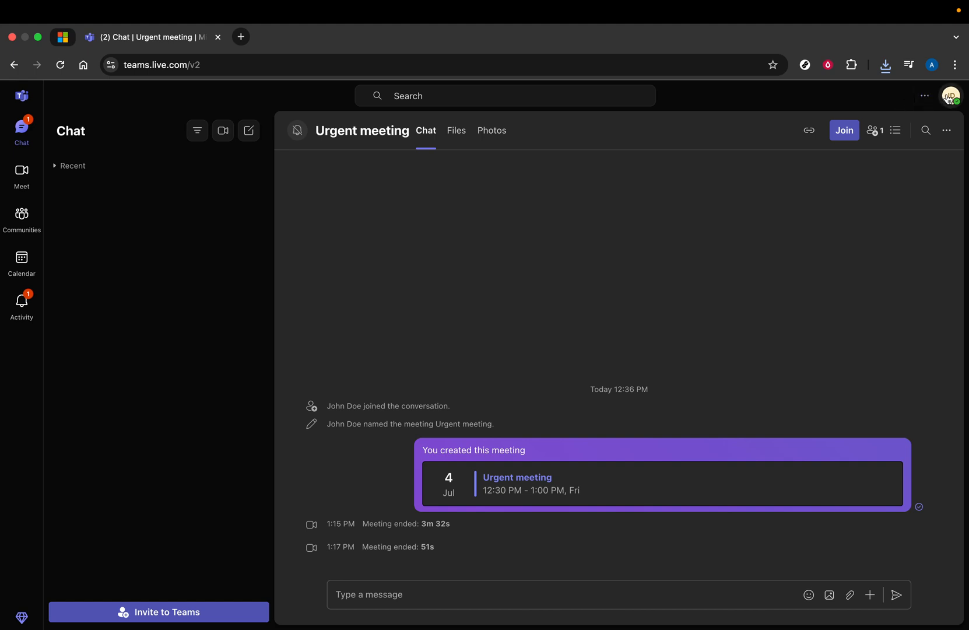
mouse_move(950, 96)
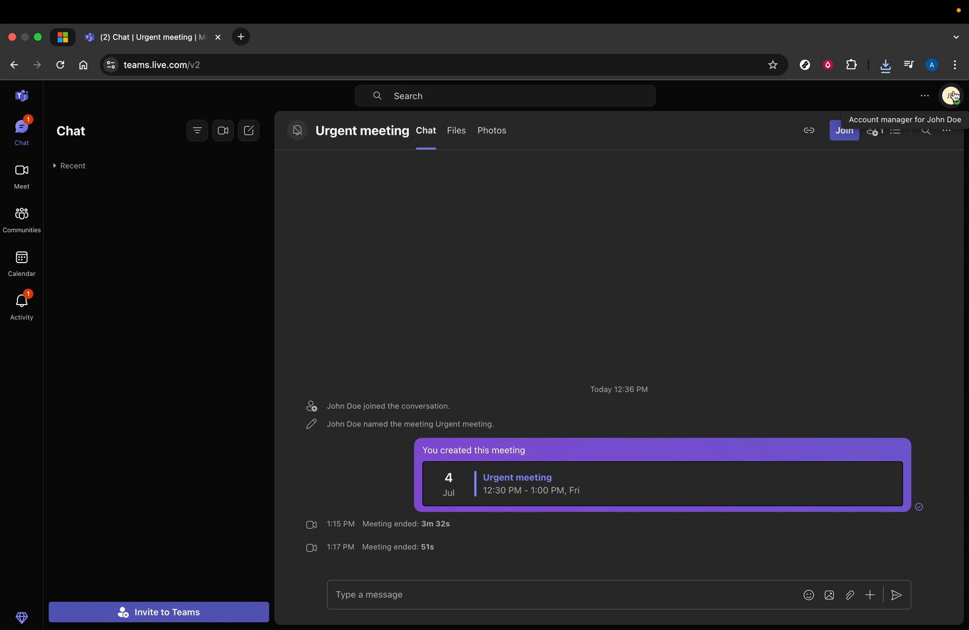
From the Teams profile menu, open the signed-in account's Microsoft account page.
left_click(954, 97)
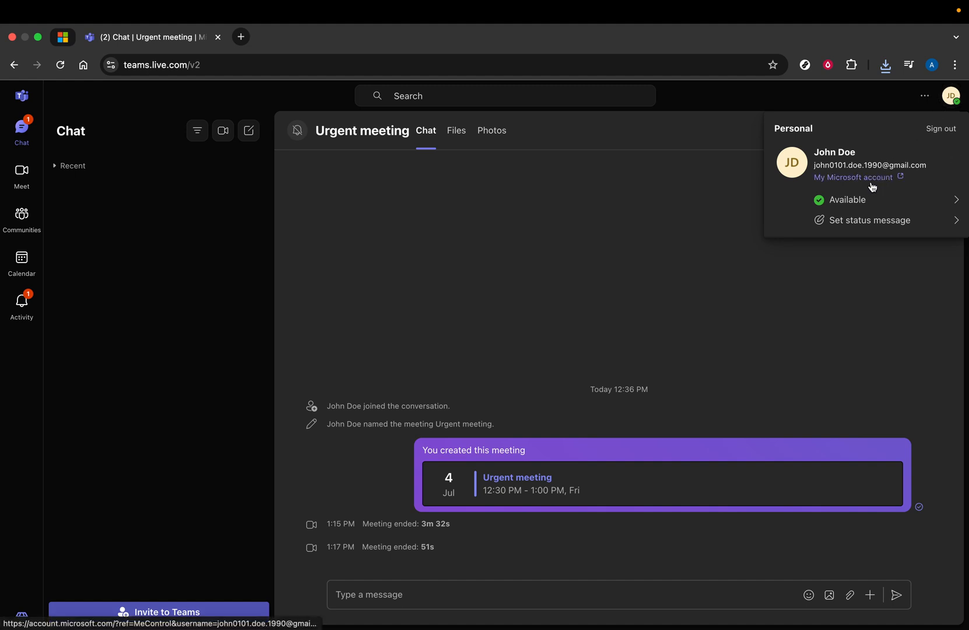
left_click(853, 177)
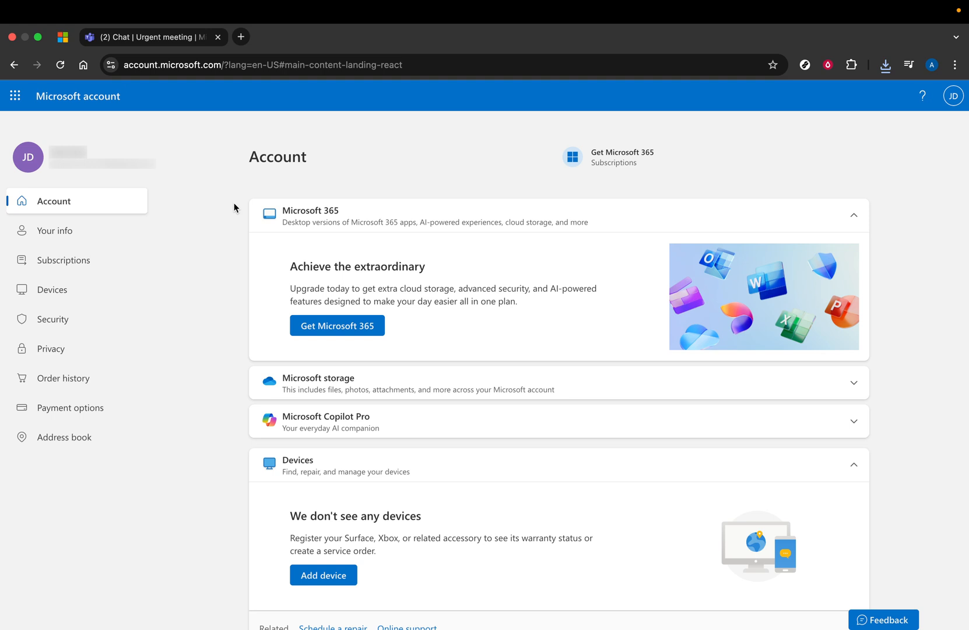
Go to the 'Your info' page showing the full name John Doe.
left_click(54, 230)
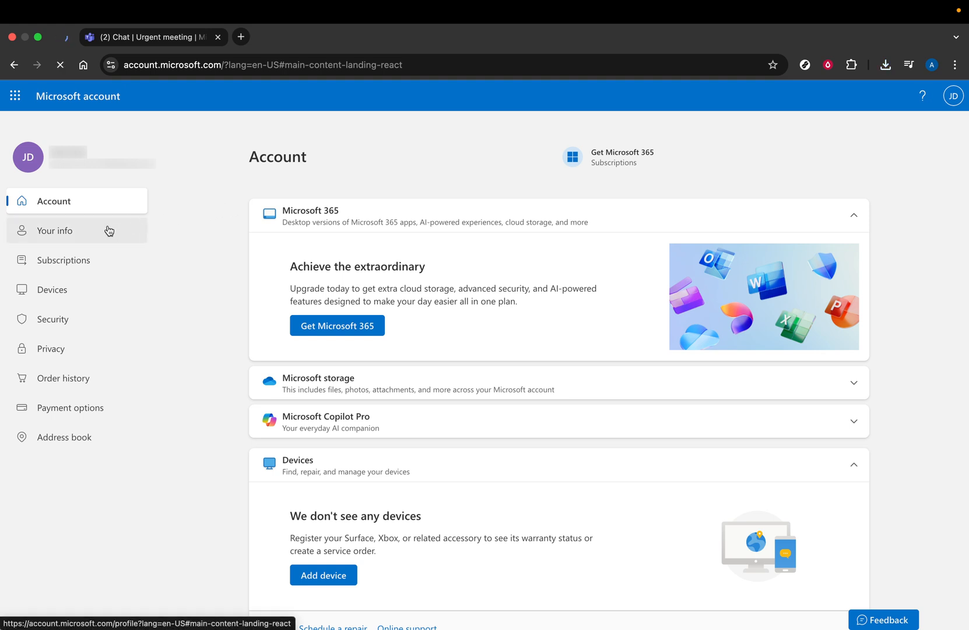
left_click(54, 230)
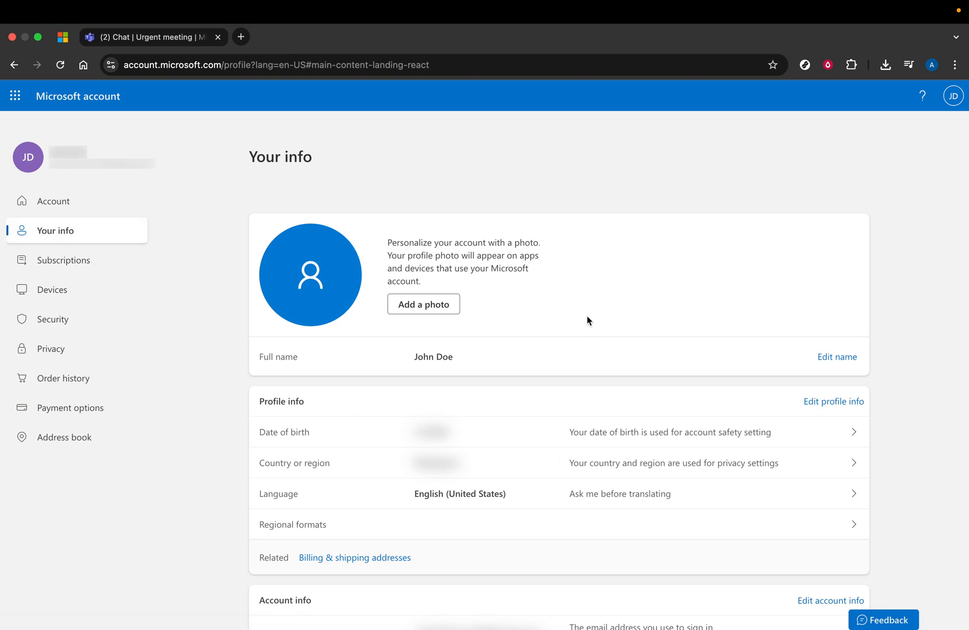
mouse_move(837, 357)
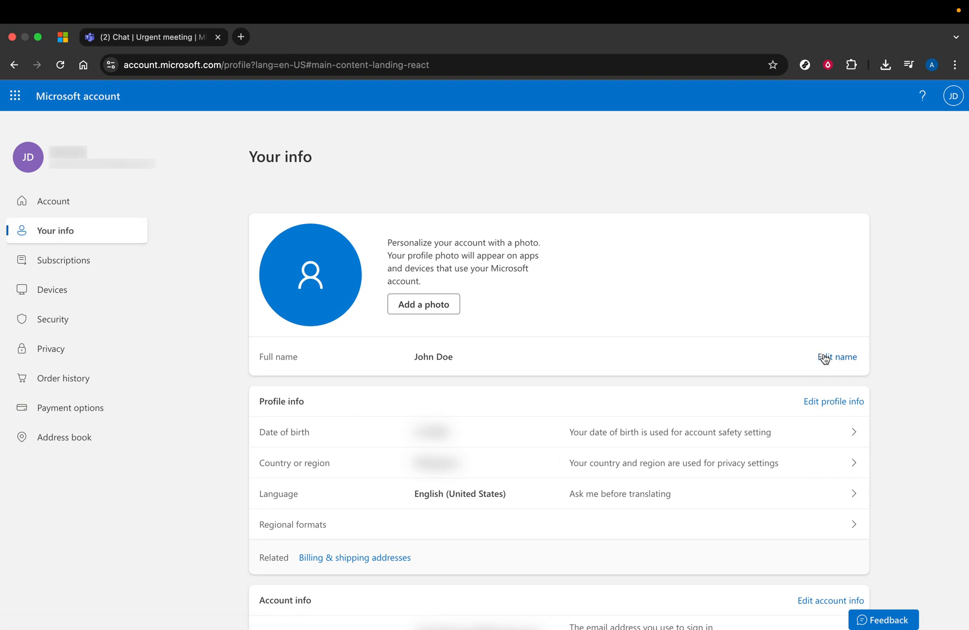
Open the Edit name form prefilled with first name John and last name Doe.
left_click(837, 357)
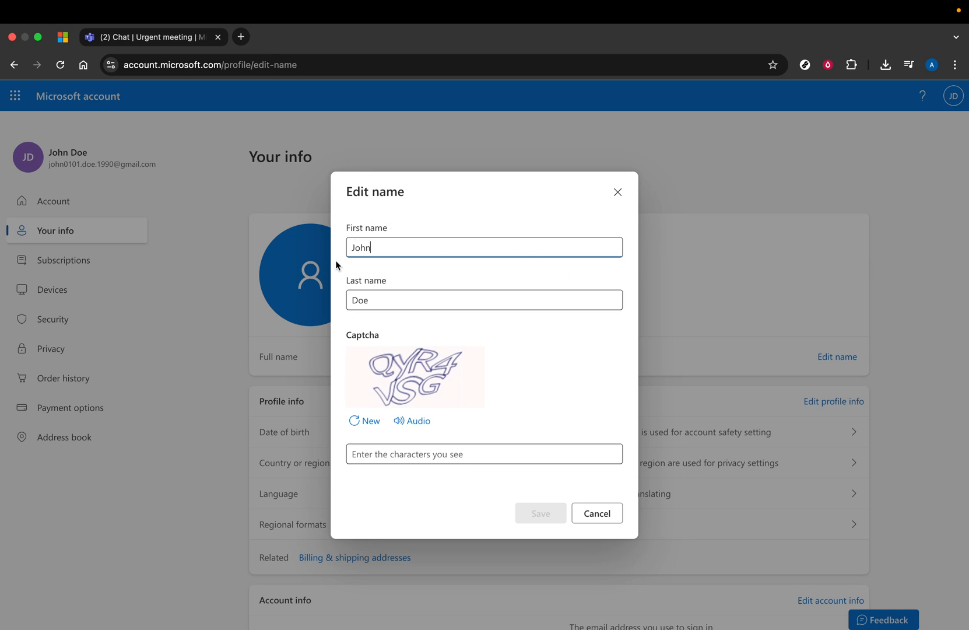
mouse_move(357, 278)
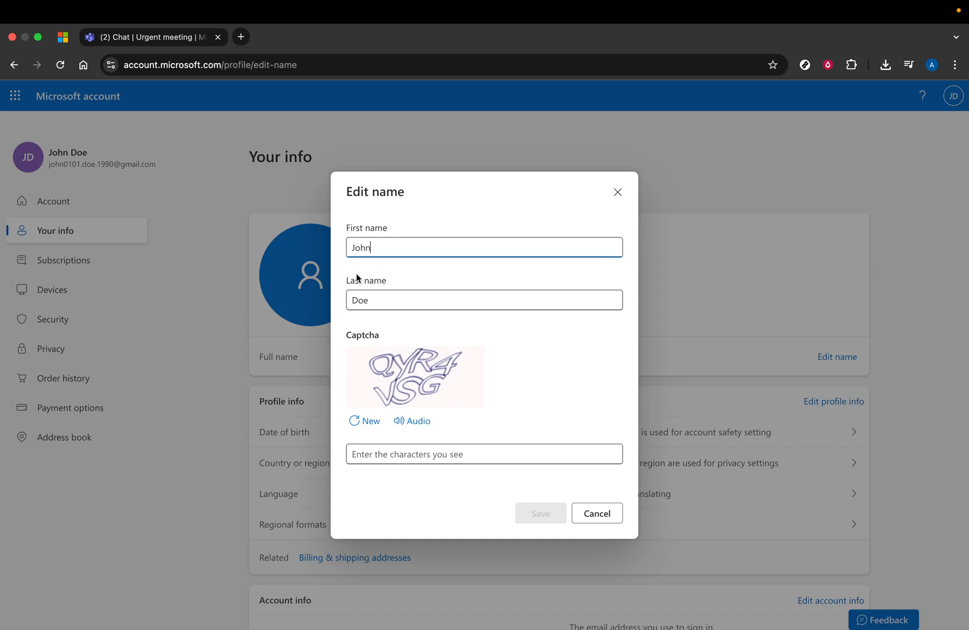
mouse_move(343, 298)
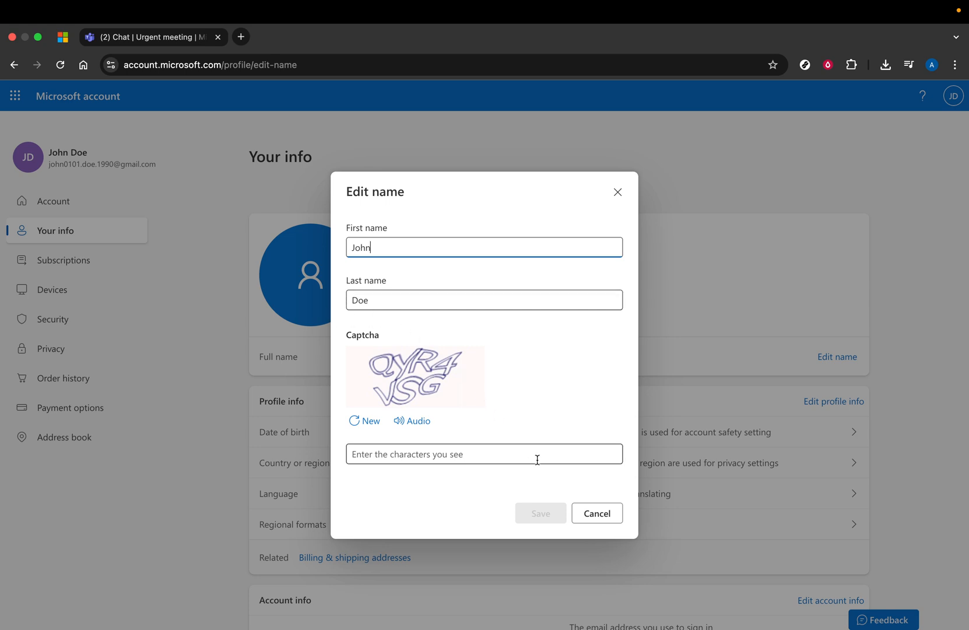
mouse_move(542, 524)
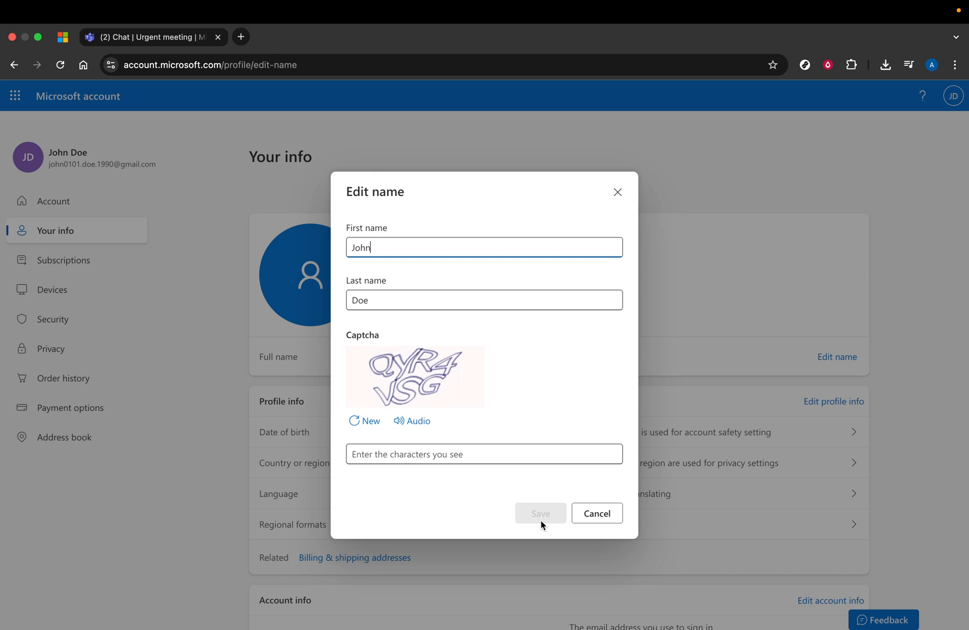